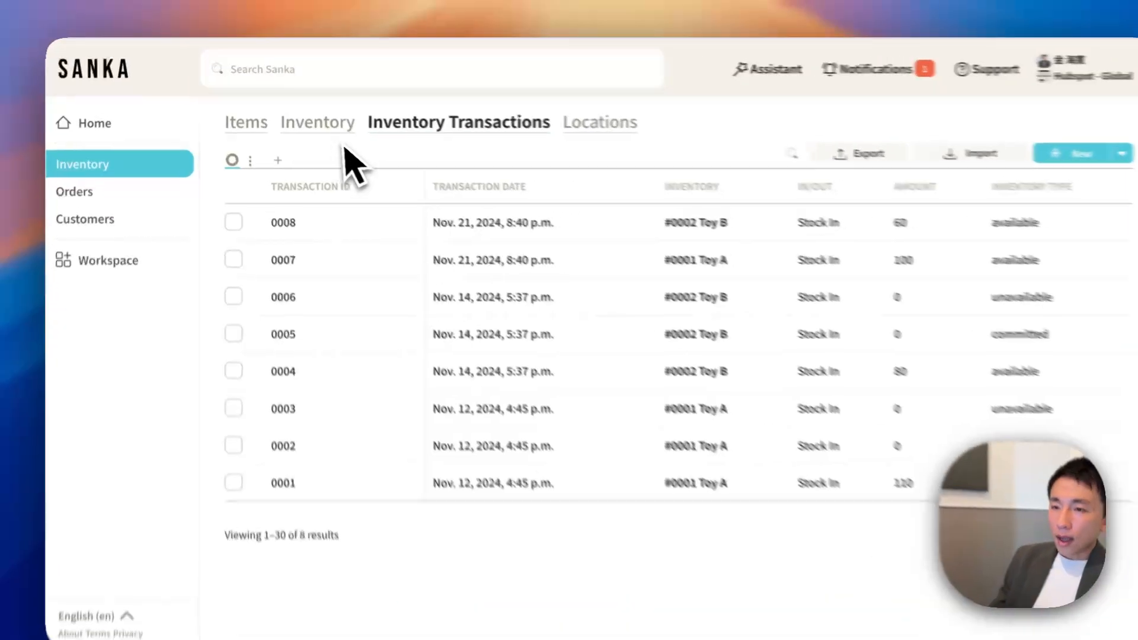
Step: Review items, stock levels and movement history, ending on stock levels: Toy B 80, Toy A 110
{"action": "left_click", "coordinate": [246, 122]}
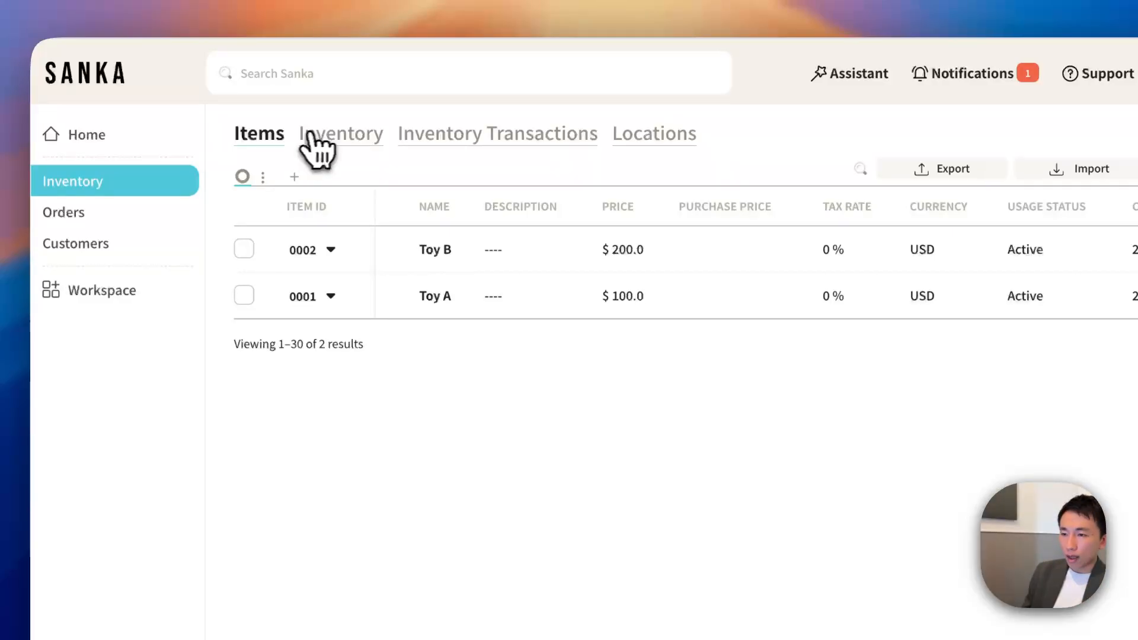
{"action": "left_click", "coordinate": [340, 134]}
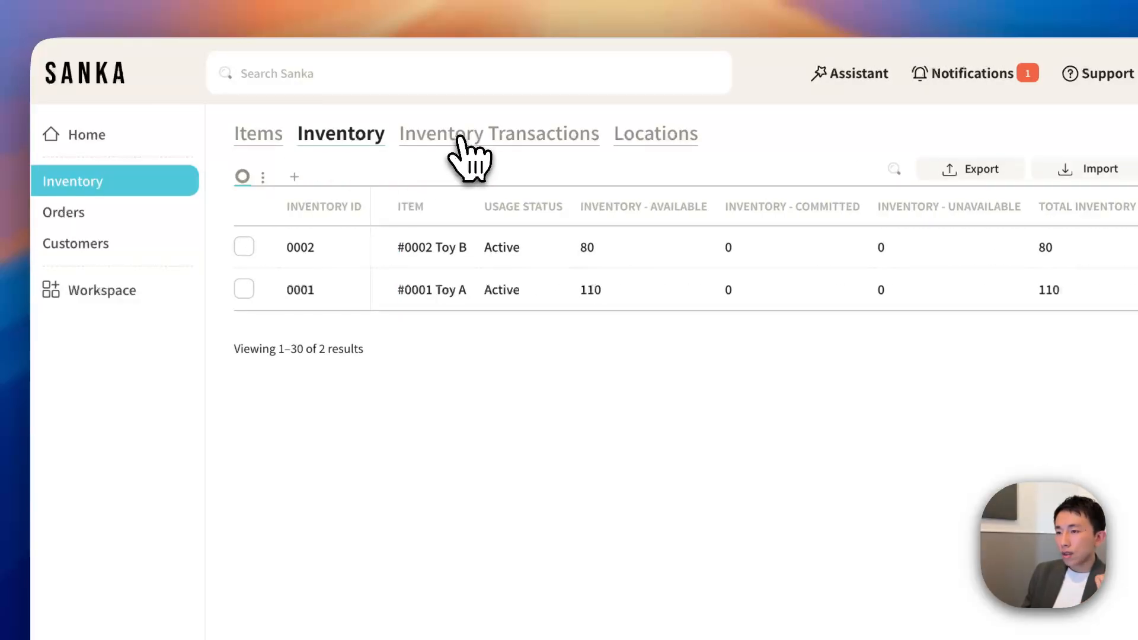
{"action": "left_click", "coordinate": [498, 133]}
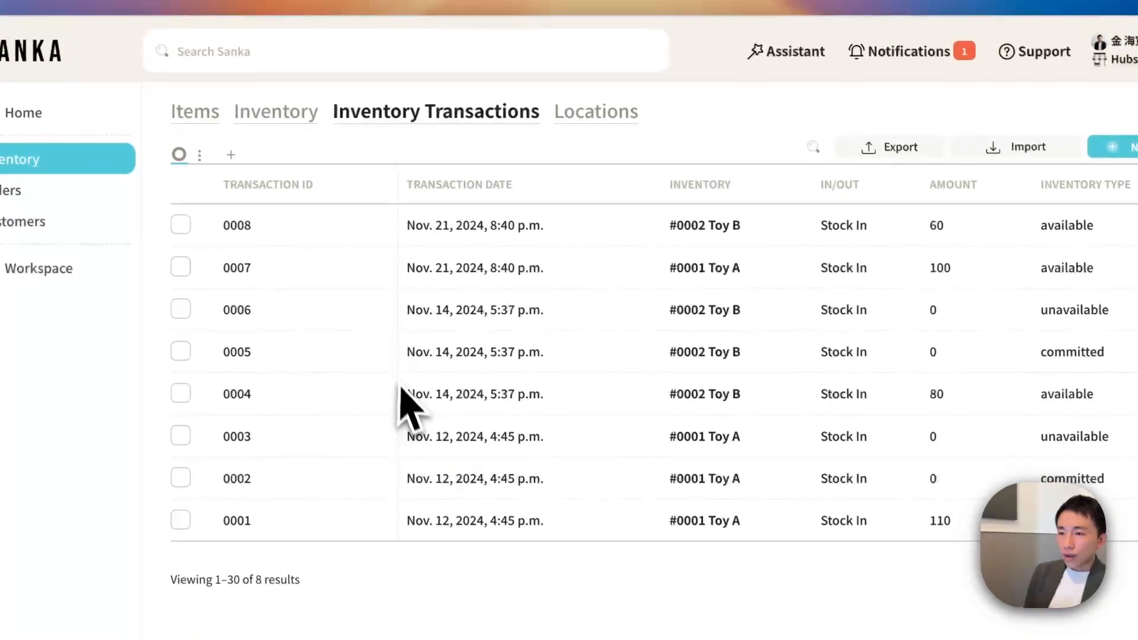
{"action": "left_click", "coordinate": [275, 111]}
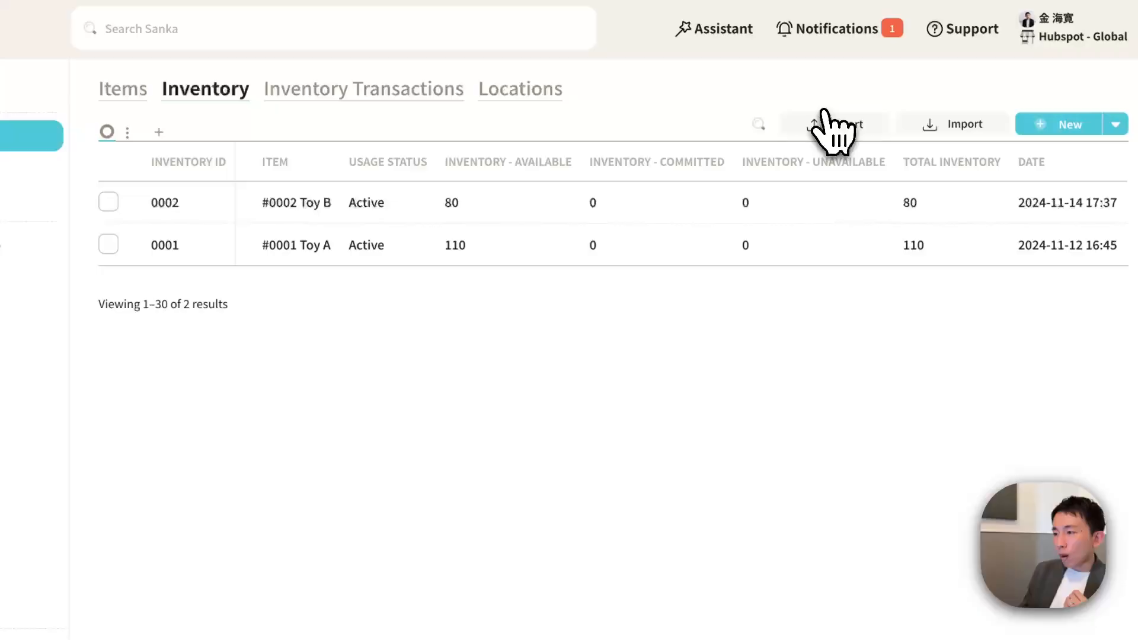
Step: Export the inventory records to the HubSpot integration after reviewing the property mapping
{"action": "left_click", "coordinate": [833, 123]}
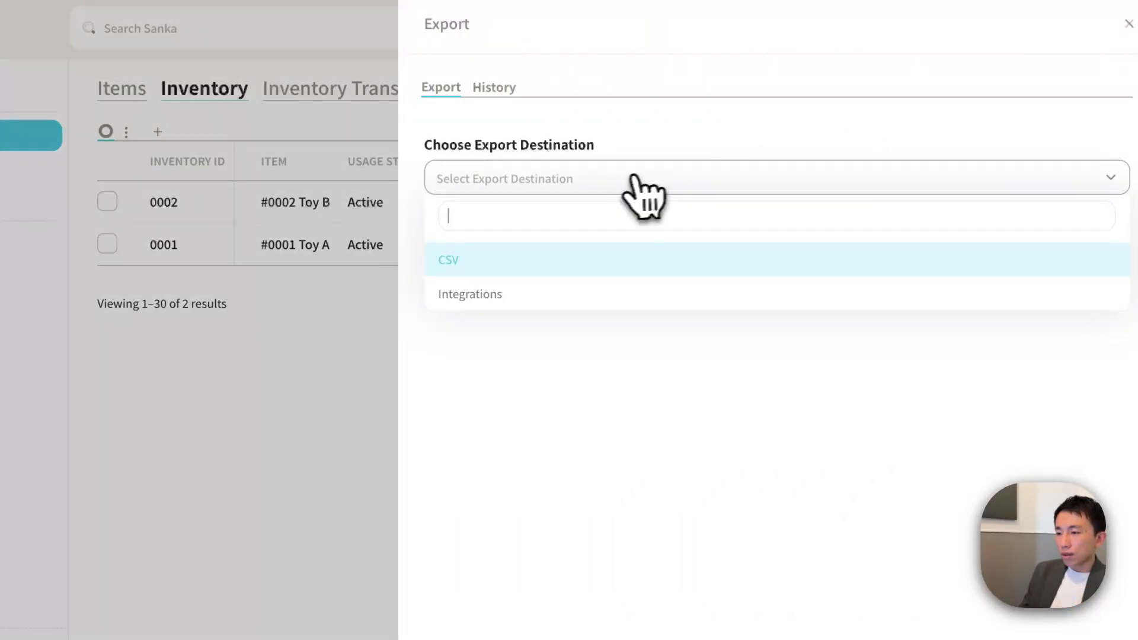
{"action": "left_click", "coordinate": [469, 294]}
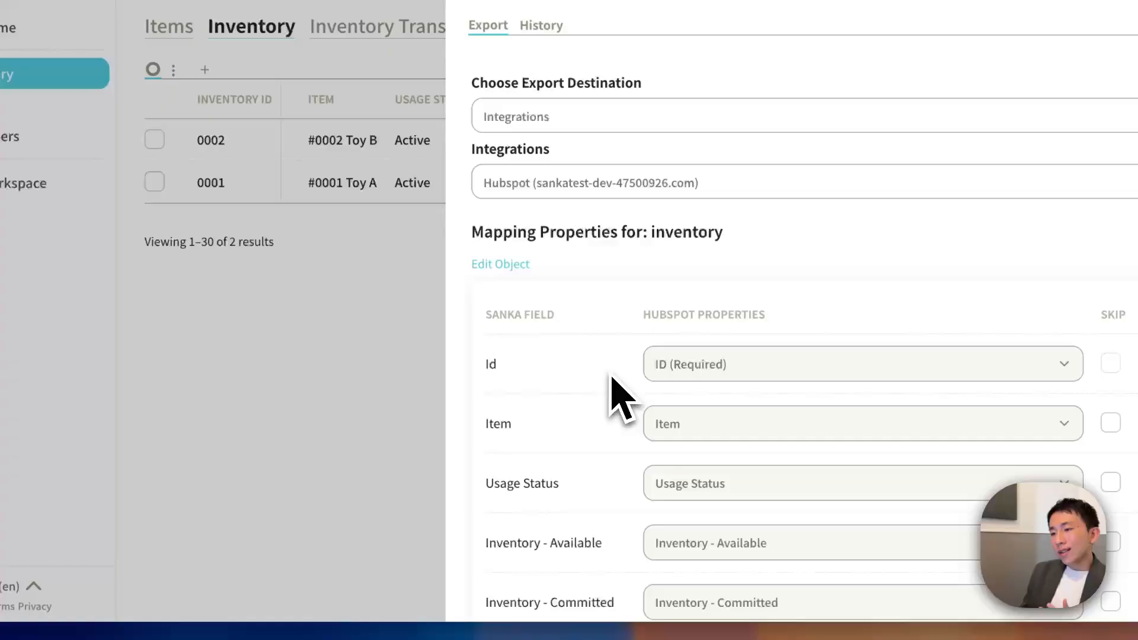
{"action": "scroll", "scroll_direction": "down", "scroll_amount": 3}
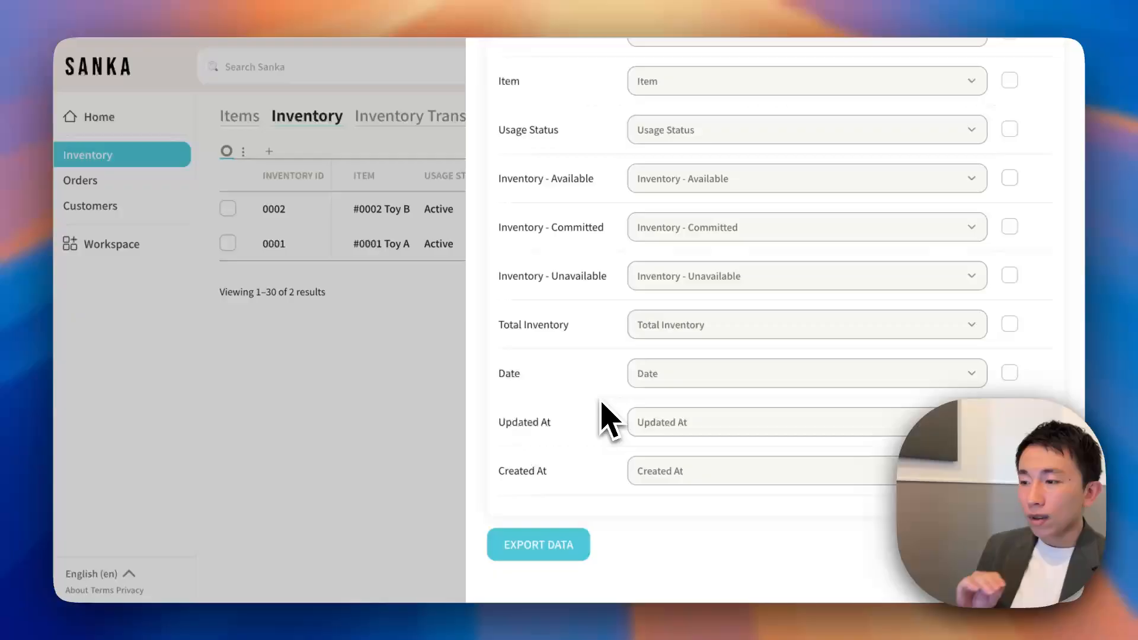
{"action": "left_click", "coordinate": [537, 544]}
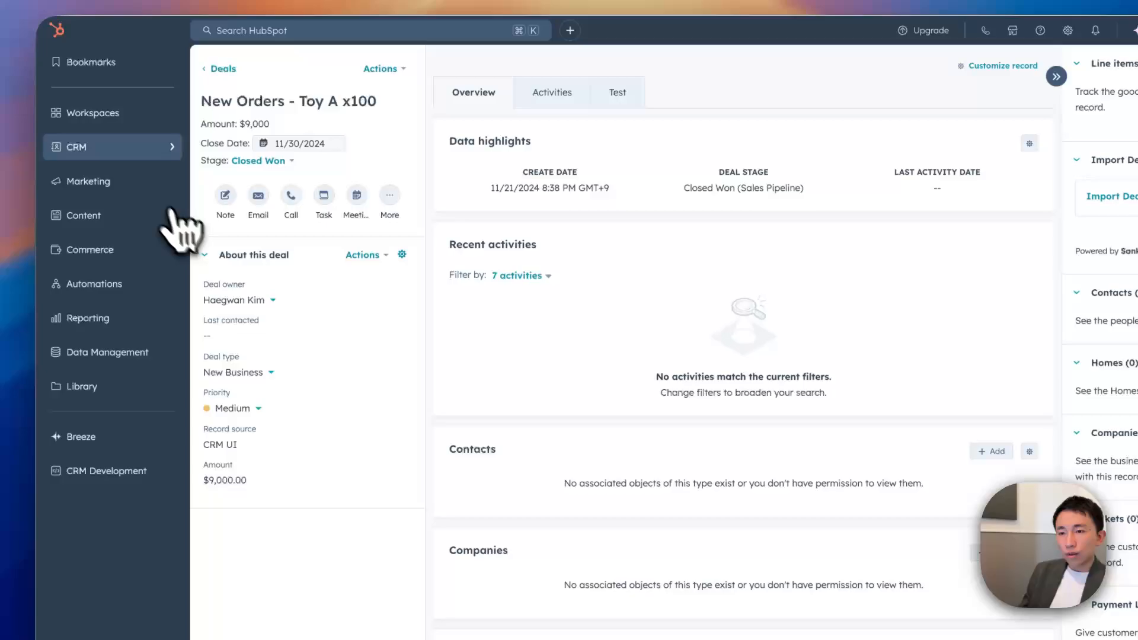
Step: Open HubSpot's Inventory custom object from the CRM menu to see Toy B and Toy A
{"action": "left_click", "coordinate": [74, 145]}
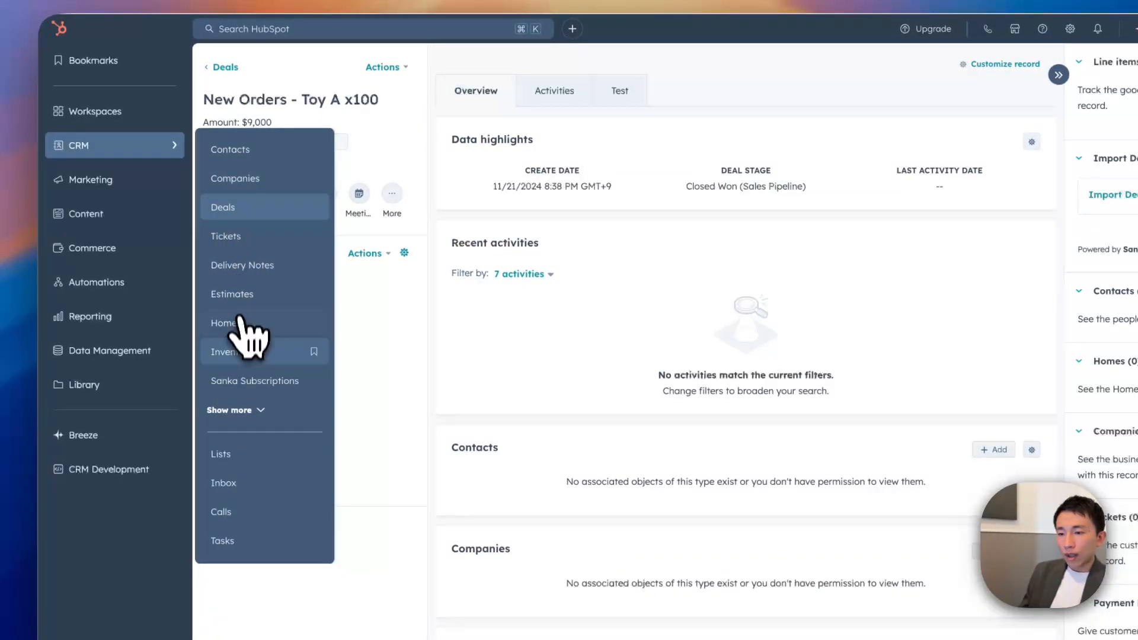
{"action": "left_click", "coordinate": [233, 352]}
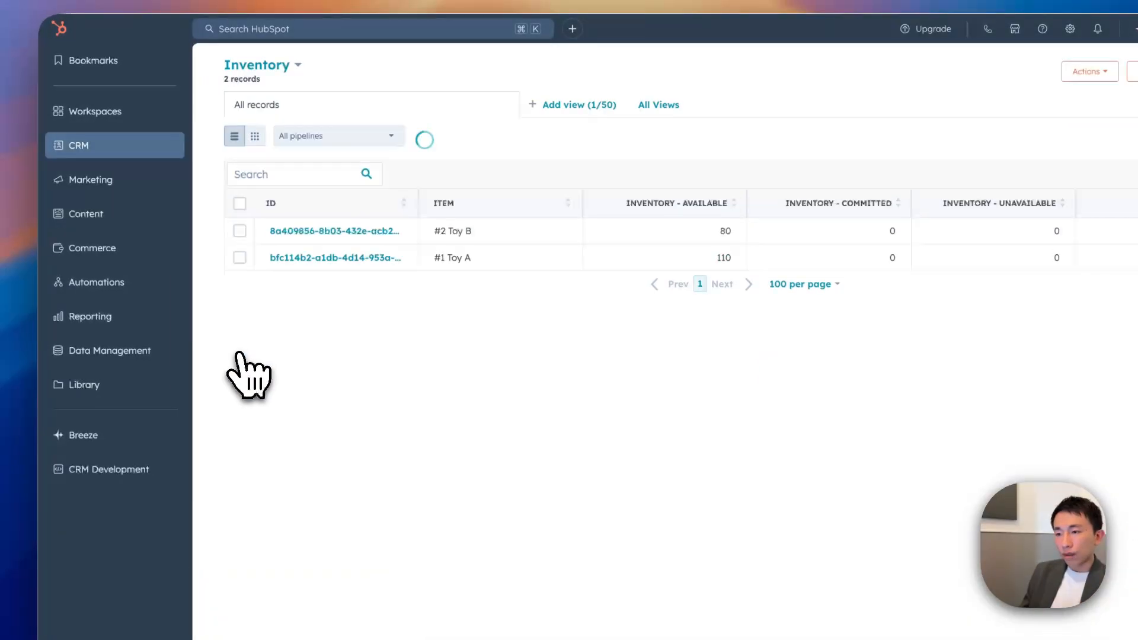